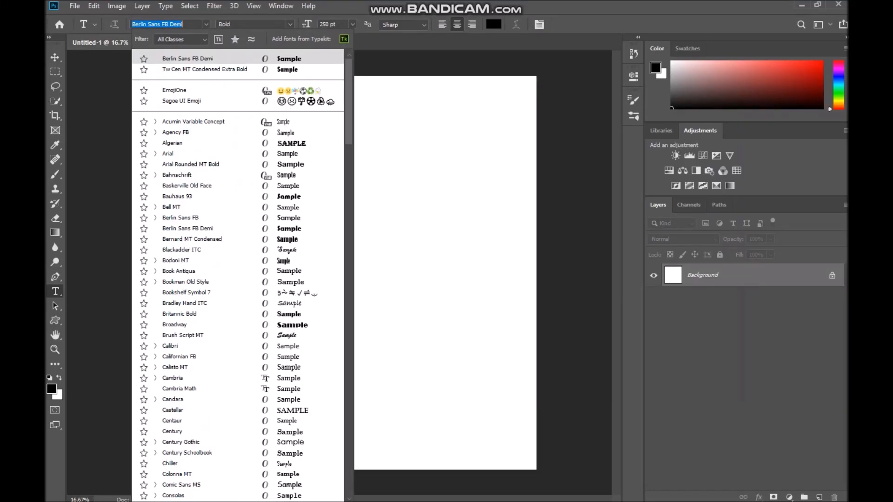
Type 'Subscribe' in Bauhaus 93 at 150 pt near the top of the canvas
click(178, 196)
text(150)
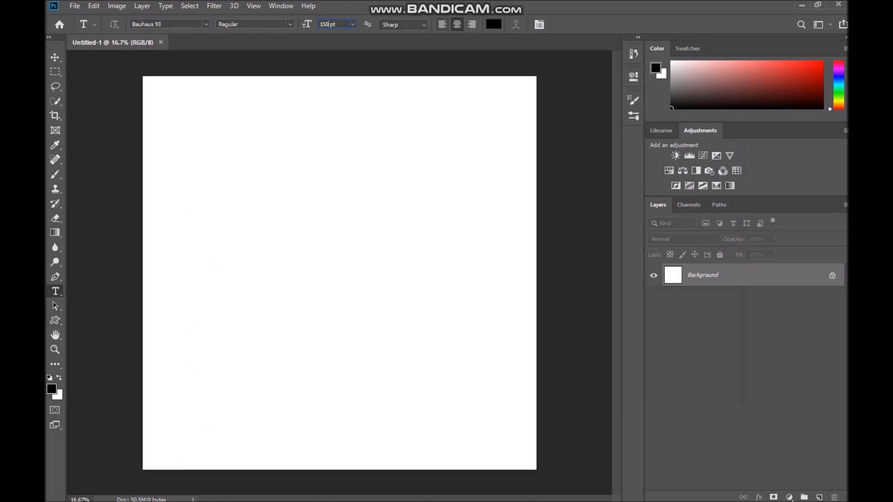
text(lorem Ip)
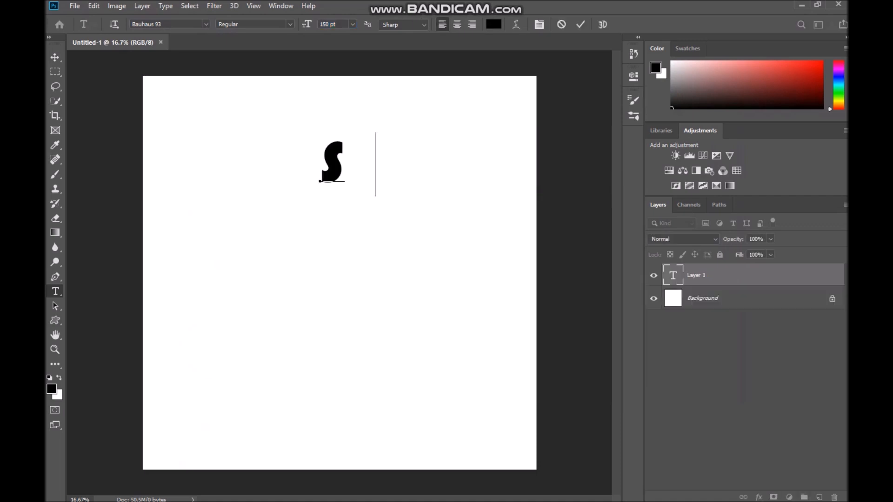
text(ubsc)
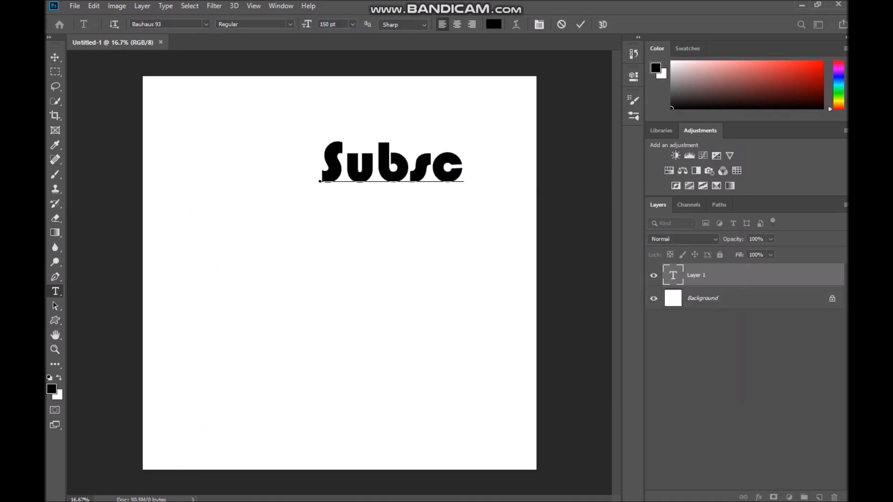
text(ribe)
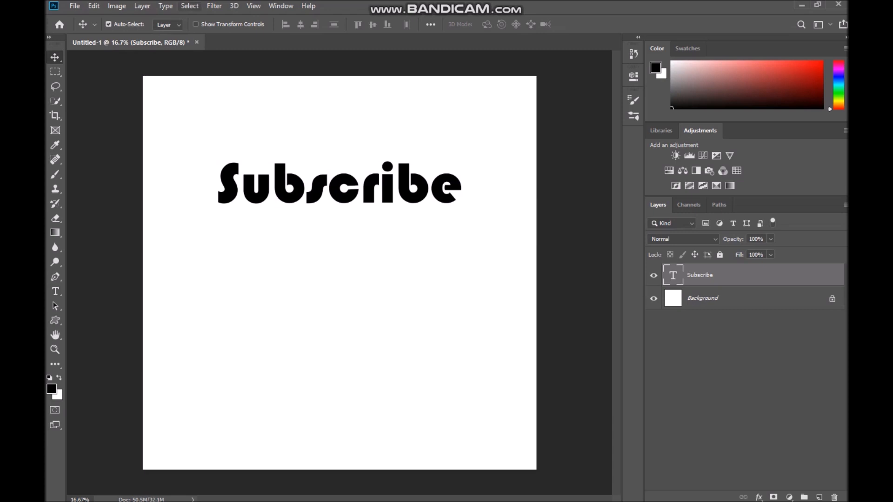
Convert the Subscribe text layer to a shape via Type > Convert to Shape
click(165, 6)
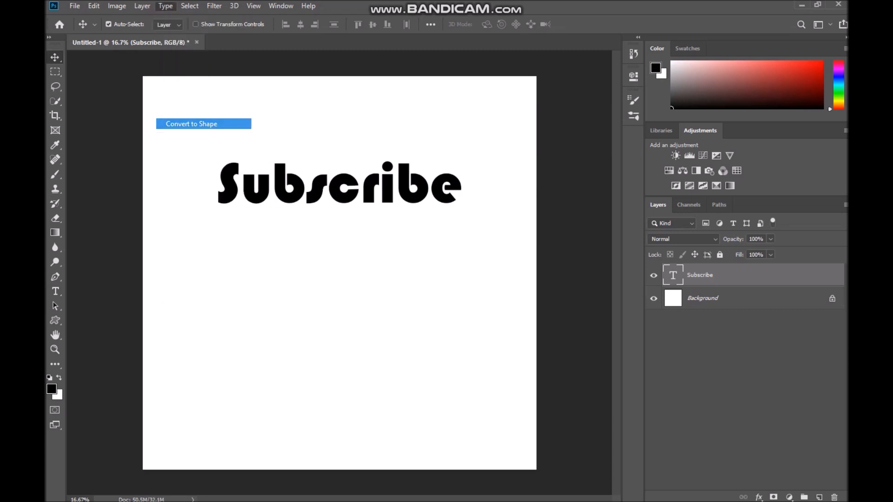
click(191, 124)
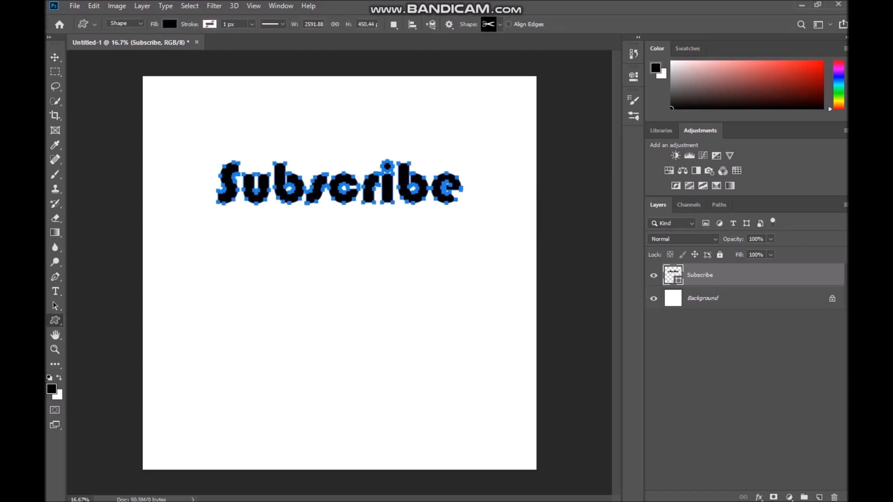
Define the Subscribe outline as a custom shape with the default name
click(93, 7)
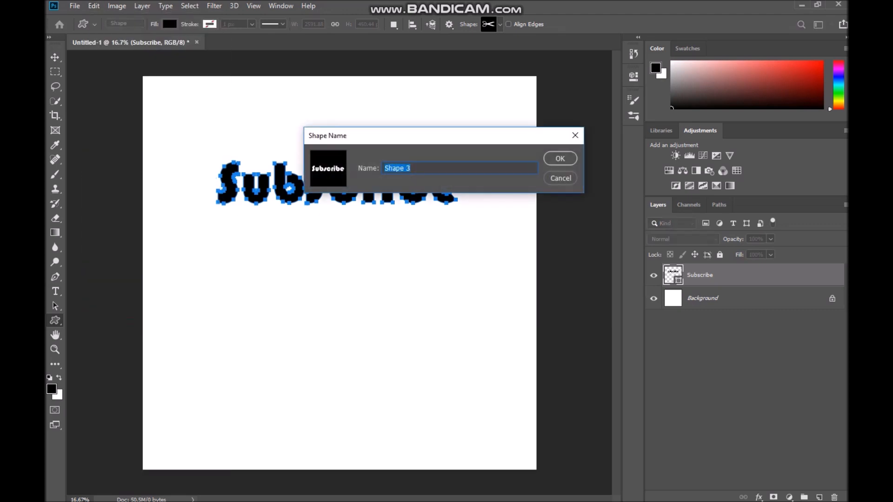
click(559, 158)
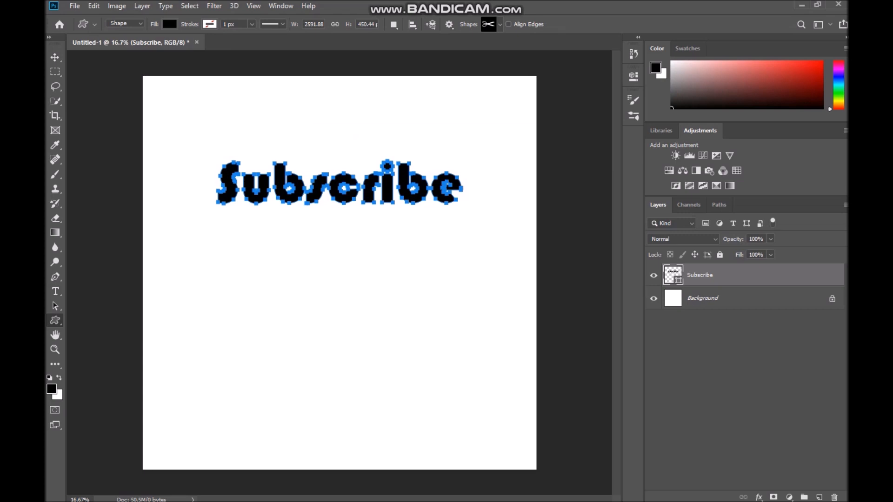
click(487, 24)
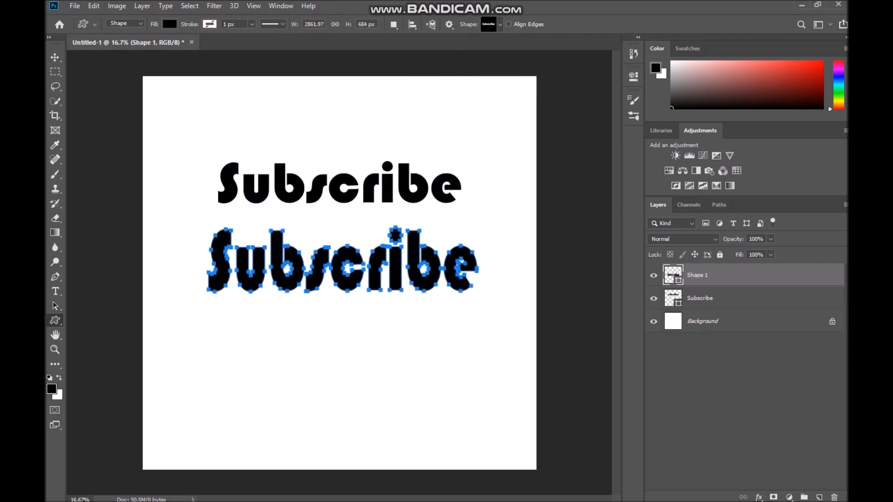
Restyle the lower Subscribe copy with no fill and a dashed stroke
click(169, 24)
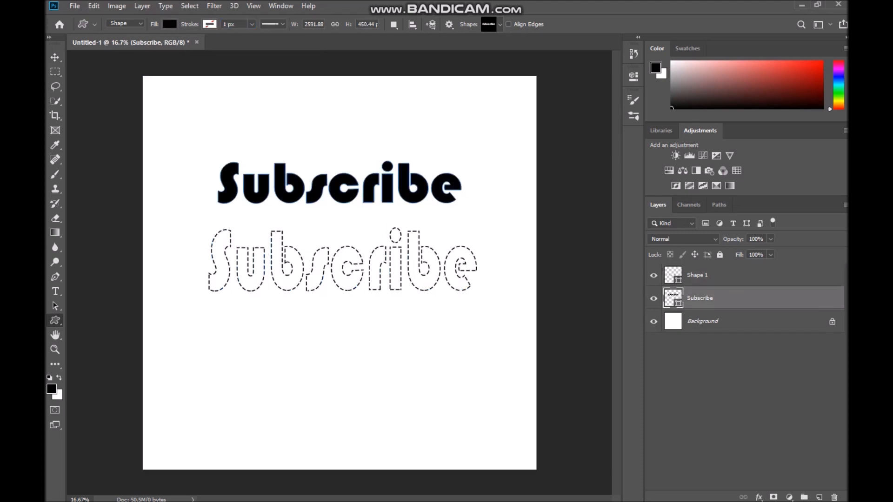
Draw the TheKaKaNow custom shape below the dashed Subscribe from the Background layer
click(702, 320)
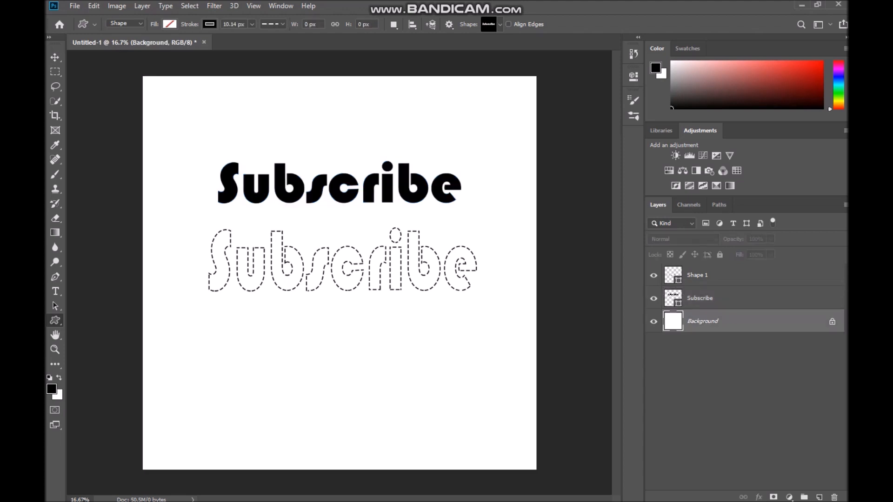
click(487, 24)
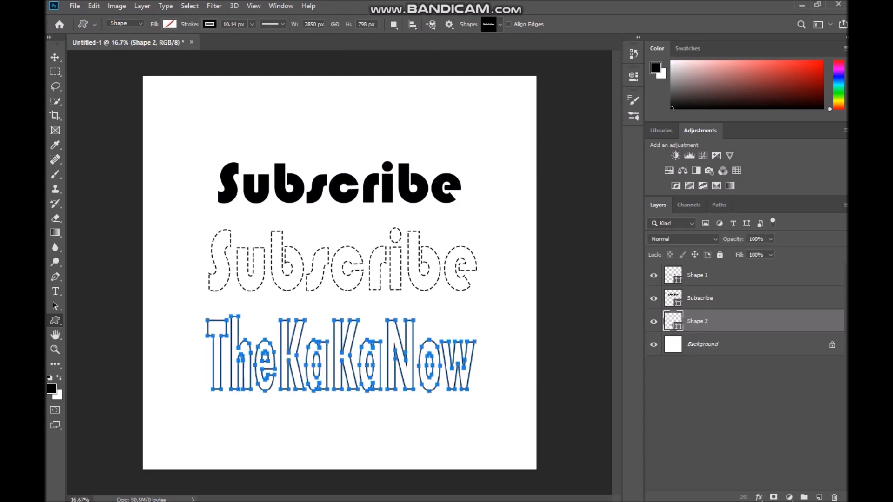
Set the TheKaKaNow shape's fill to magenta and its stroke to red
click(170, 24)
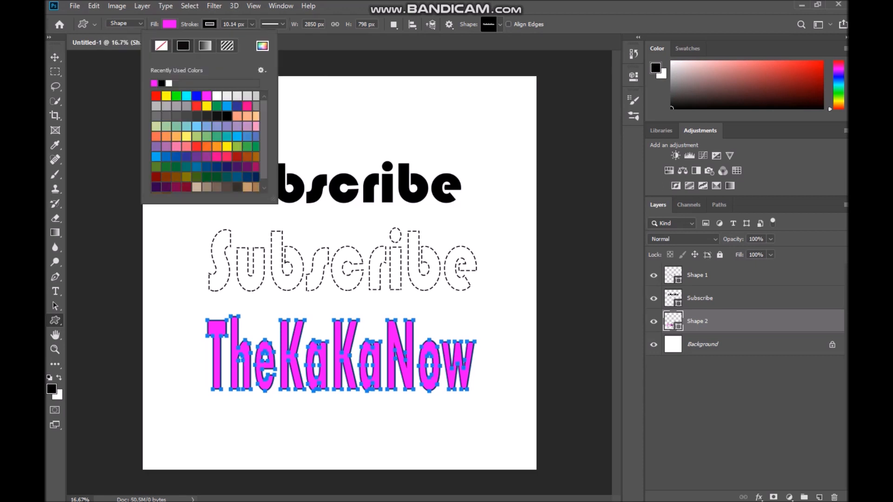
click(209, 24)
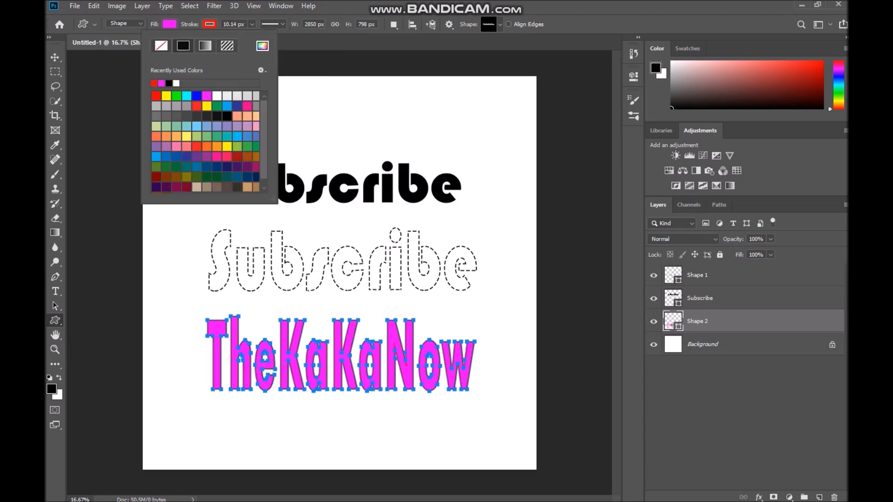